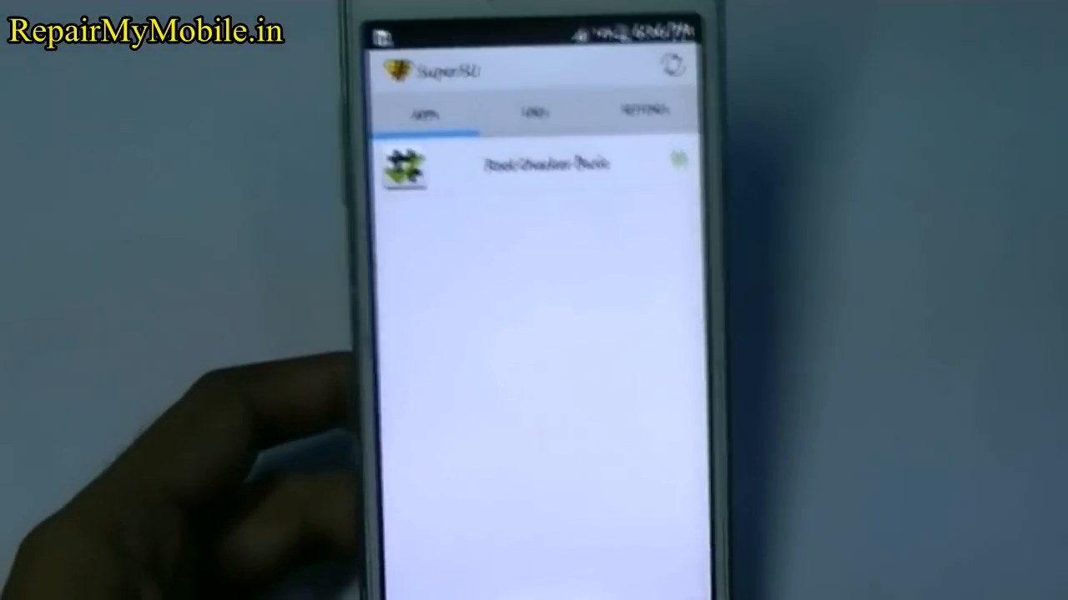
Leave SuperSU and launch Root Checker Basic to see the SM-G530H root access confirmation.
click(645, 124)
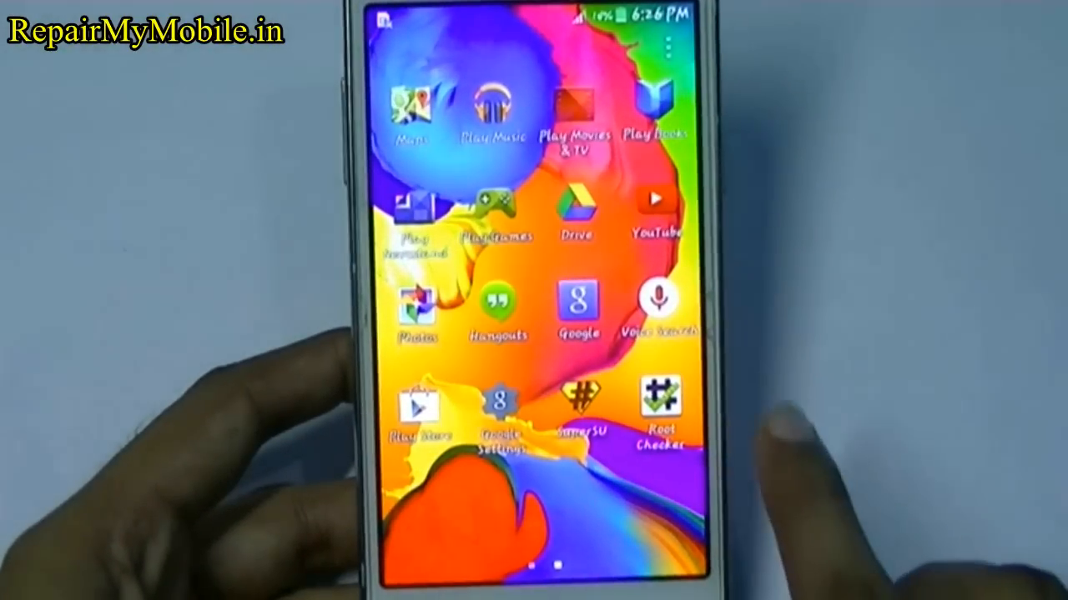
click(659, 401)
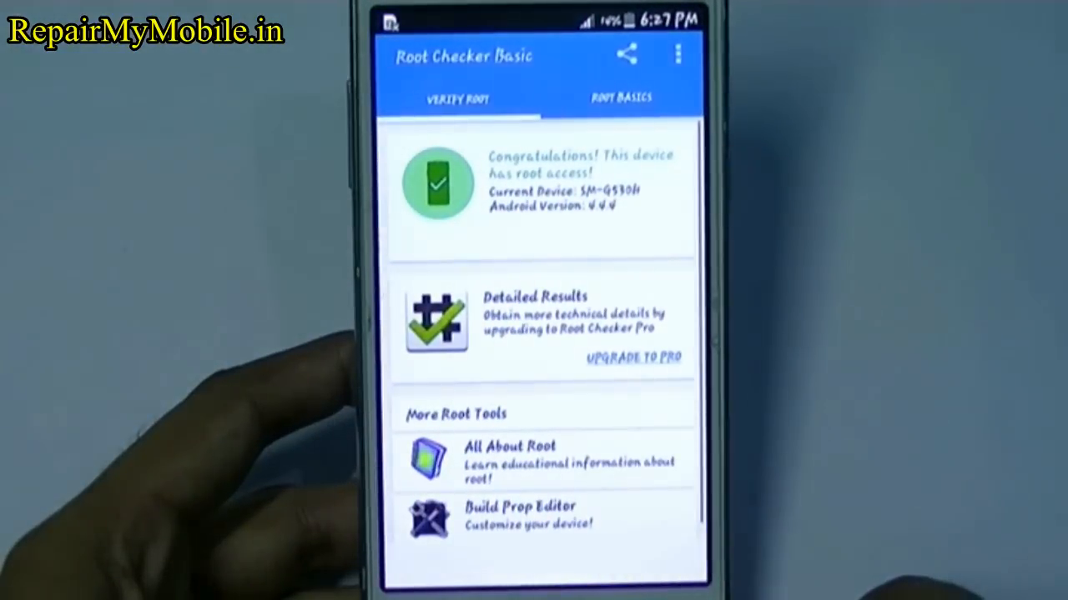